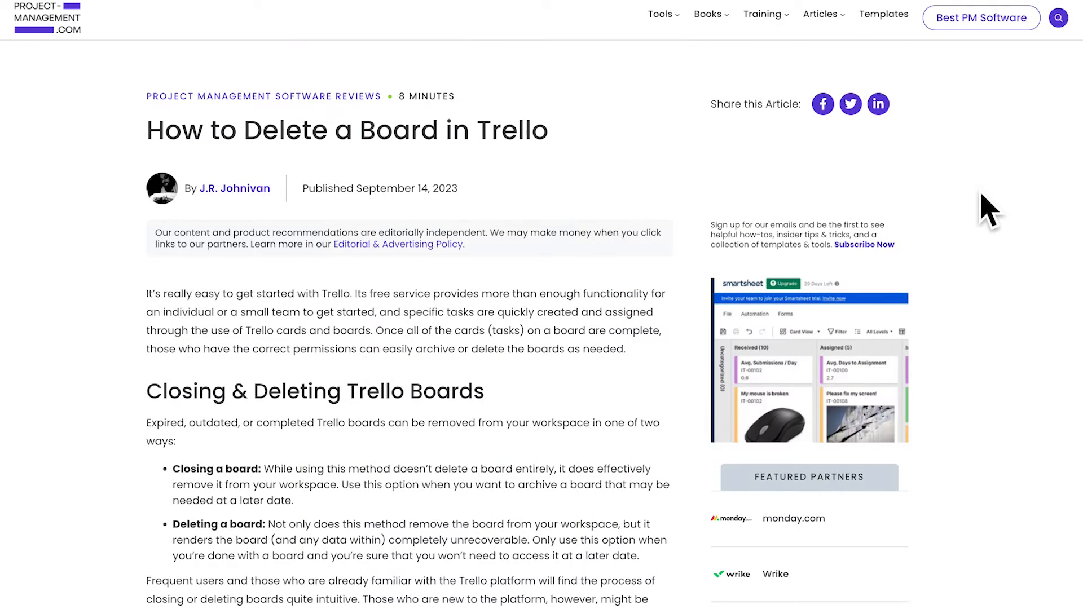
Step: Scroll the 'How to Delete a Board in Trello' article before switching to the Boards page
scroll("down", 3)
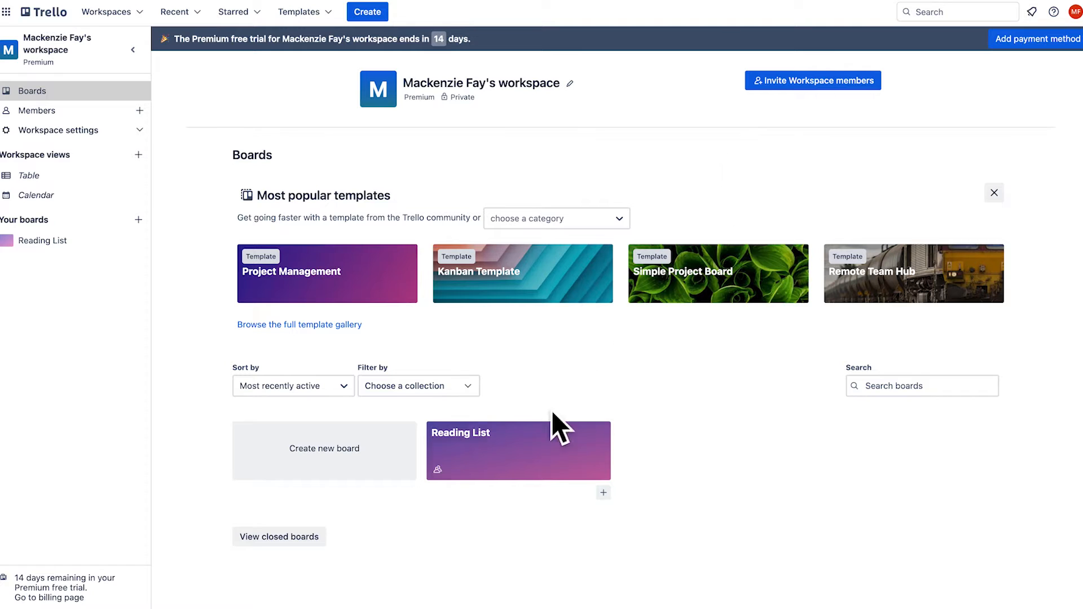
Step: Close the Reading List board via its menu's Close board option and confirm
left_click(518, 451)
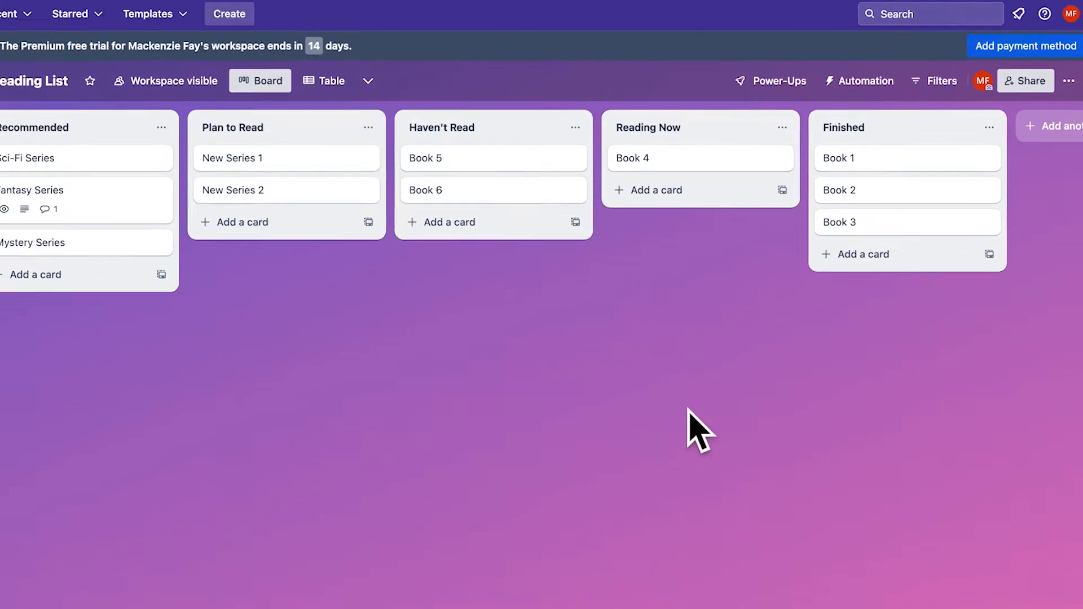
left_click(1070, 81)
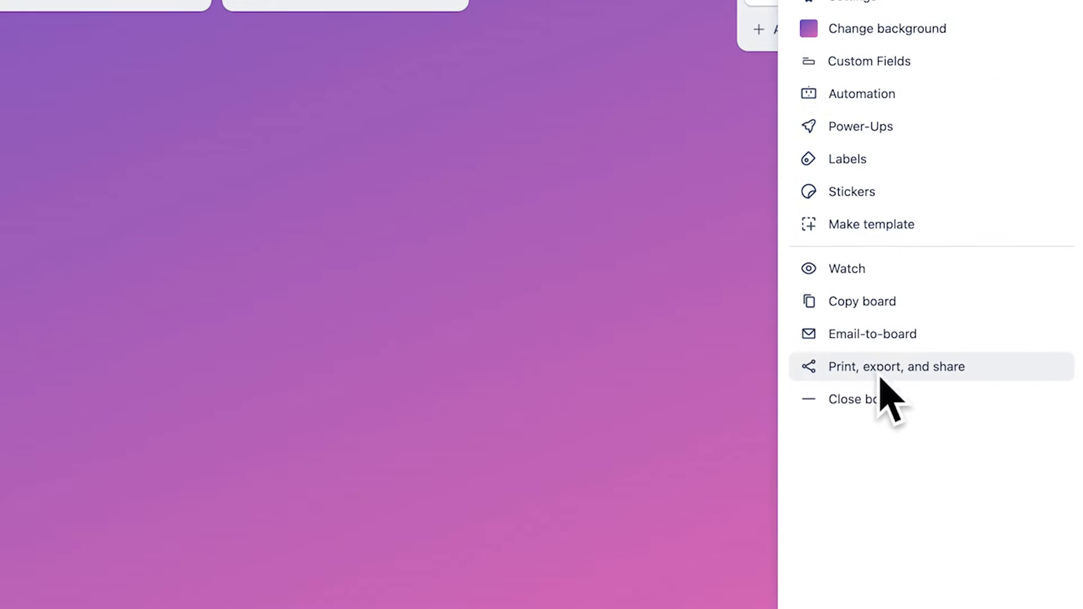
left_click(853, 399)
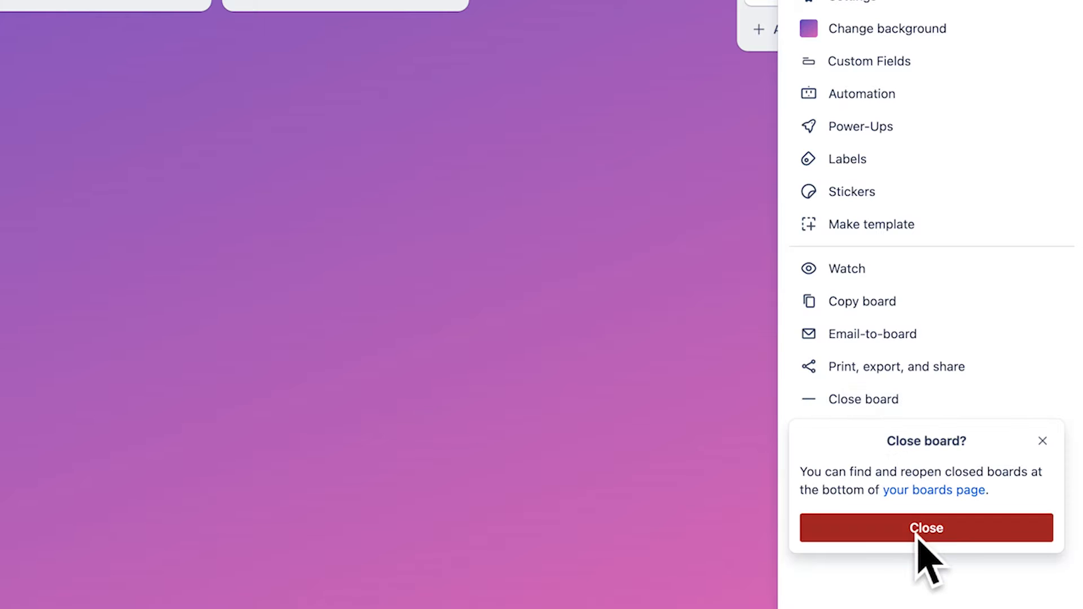
left_click(925, 528)
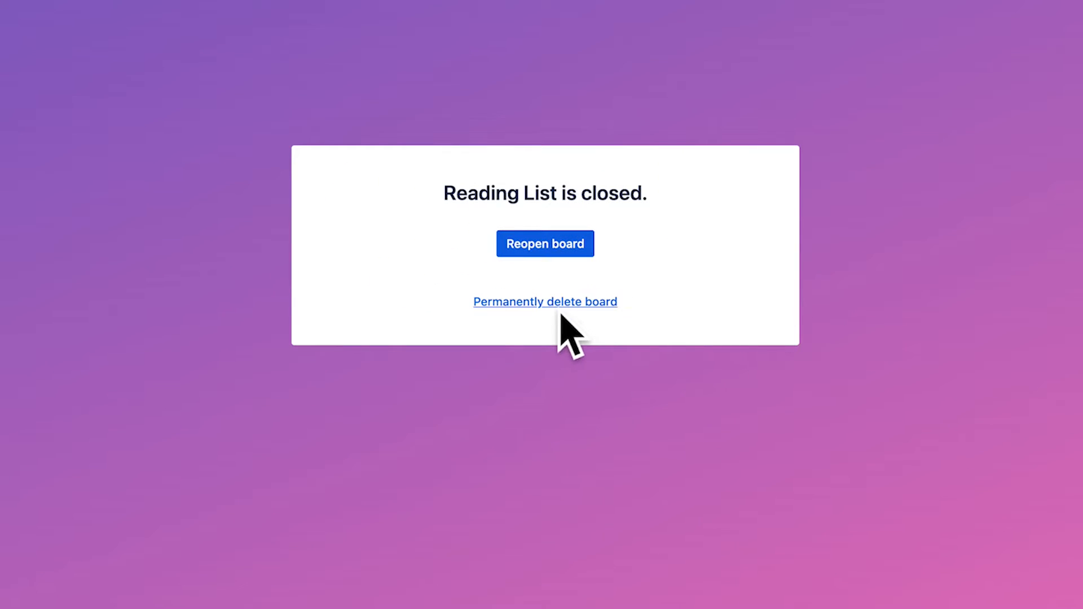
Step: Permanently delete the closed Reading List board and confirm the deletion
left_click(546, 302)
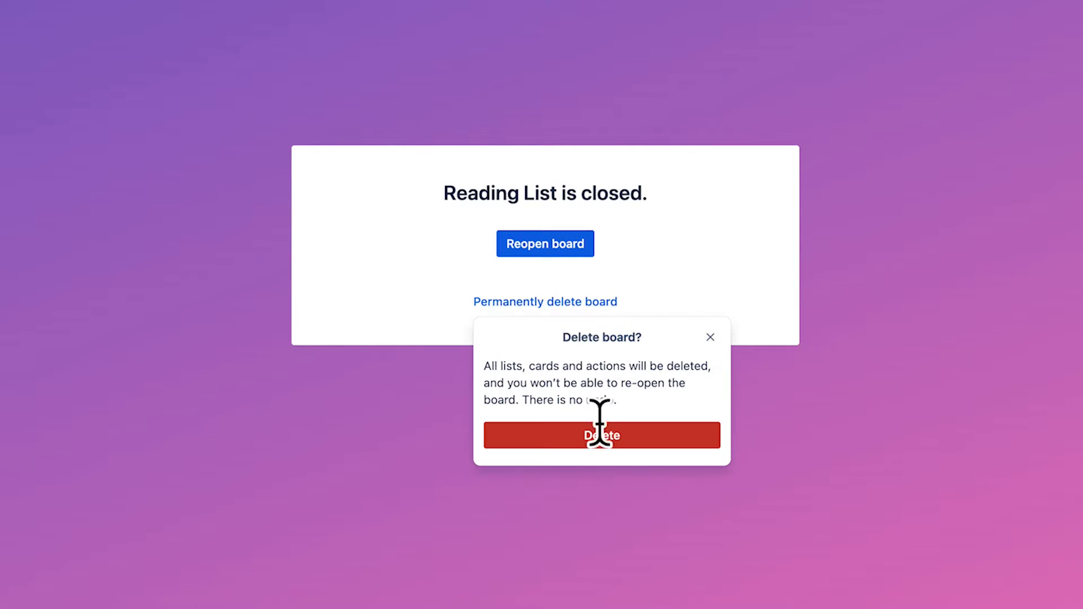
left_click(602, 436)
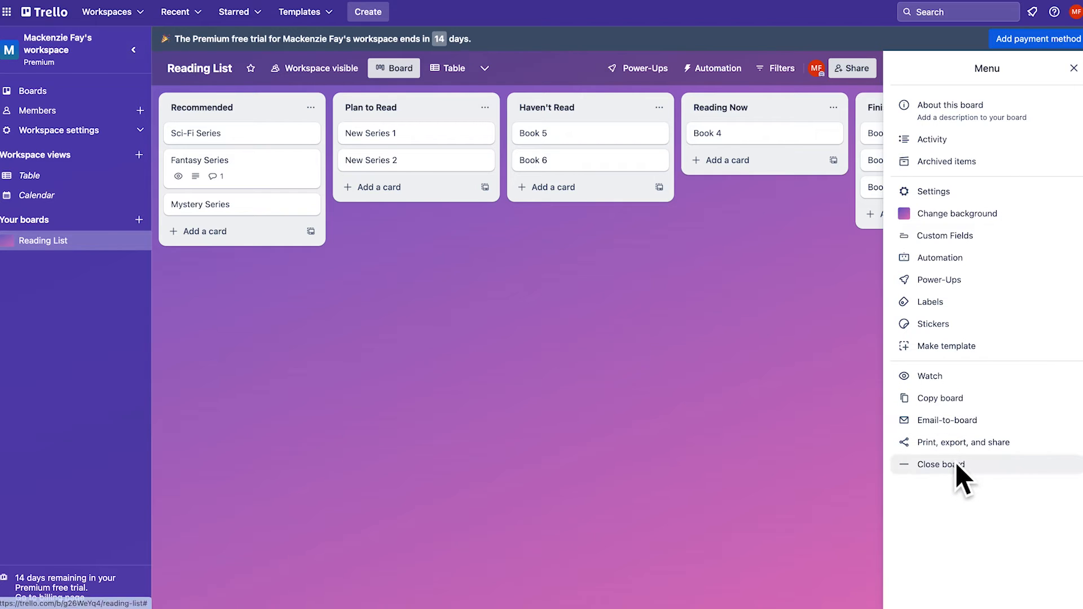
Step: Close the Reading List board again so it appears in the closed boards list
left_click(941, 465)
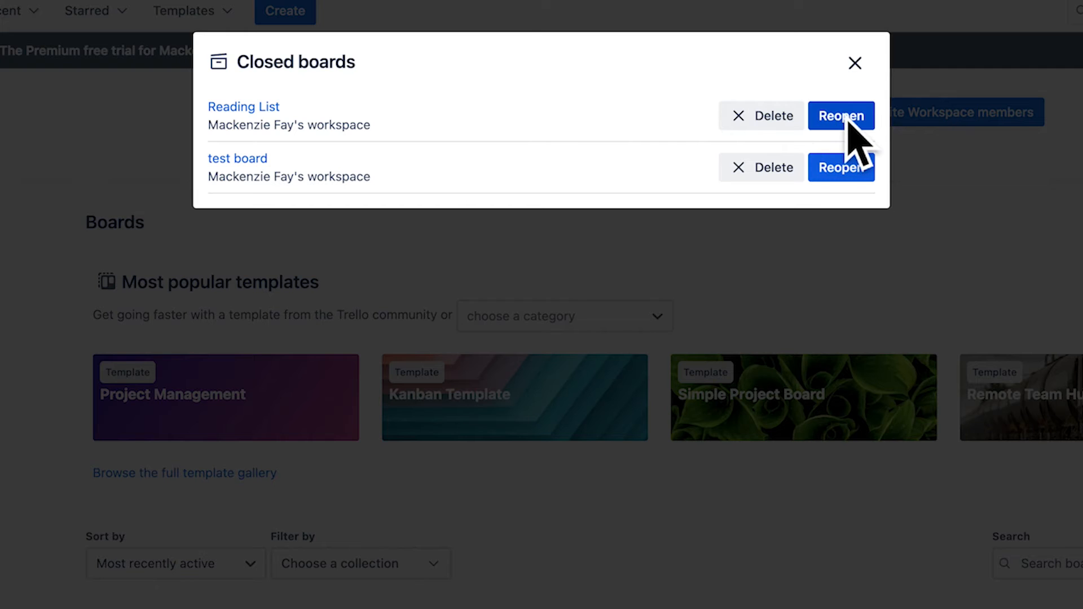
Step: Choose Reopen next to Reading List in the Closed boards dialog
left_click(841, 167)
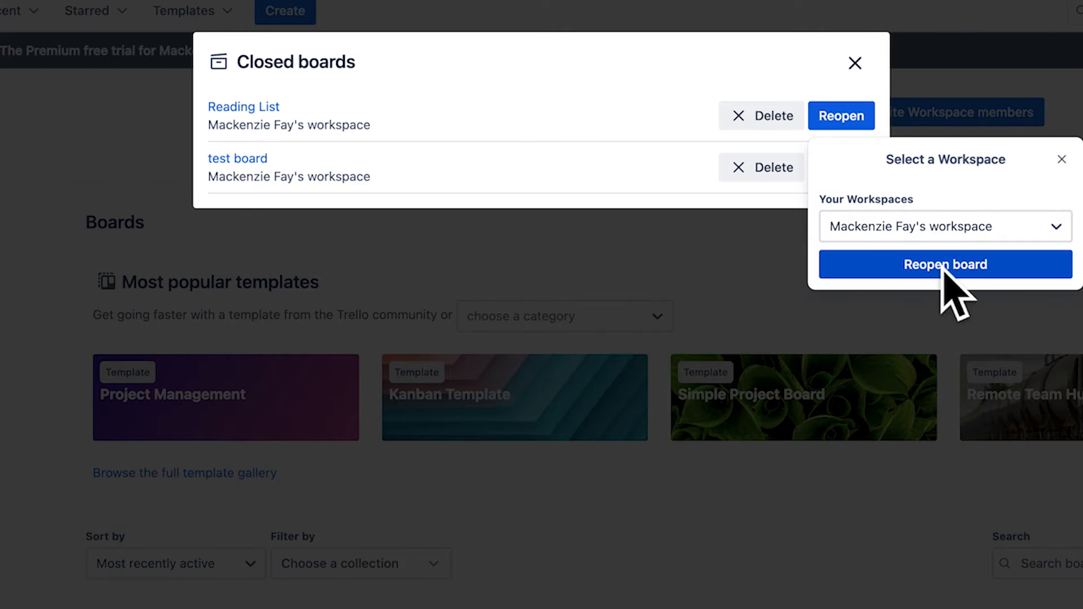